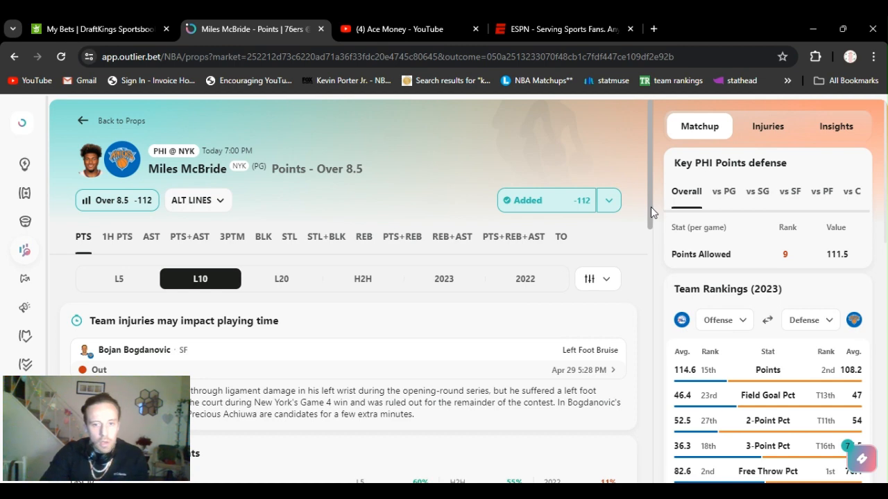
Scroll through McBride's prop page and the props list toward Isaiah Hartenstein's Points Over 8.5.
scroll("down", 3)
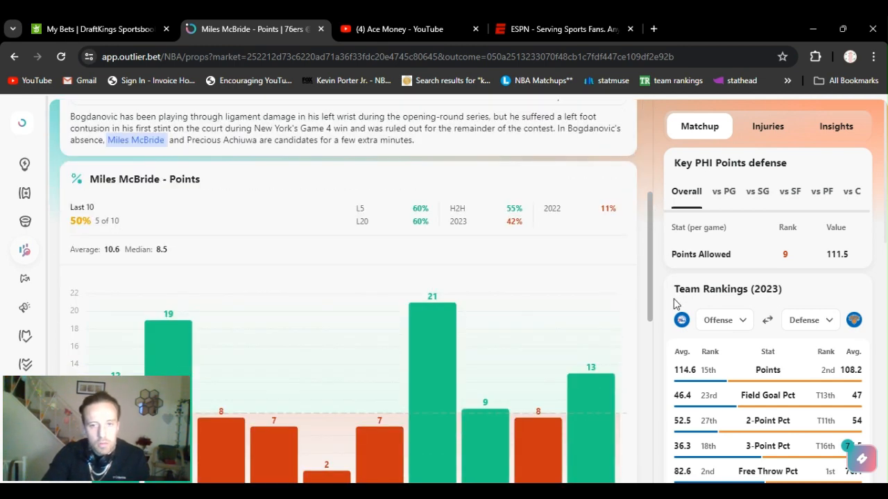
scroll("down", 3)
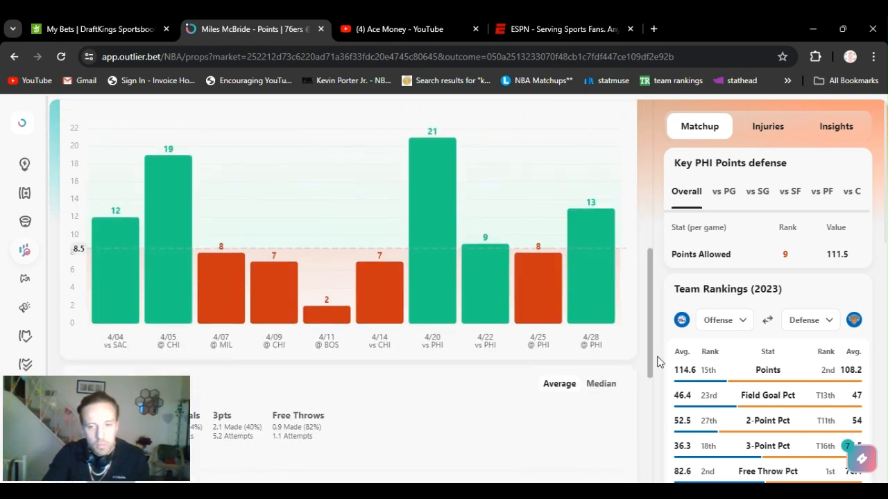
scroll("down", 3)
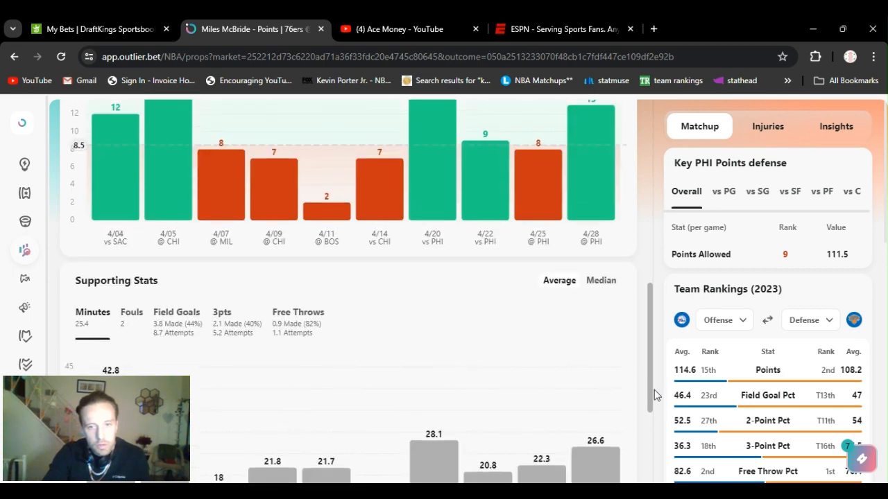
scroll("up", 3)
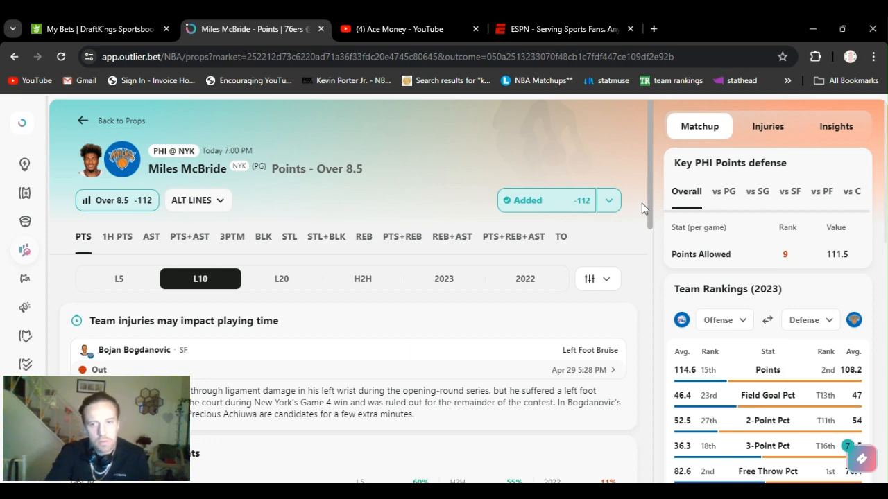
scroll("down", 3)
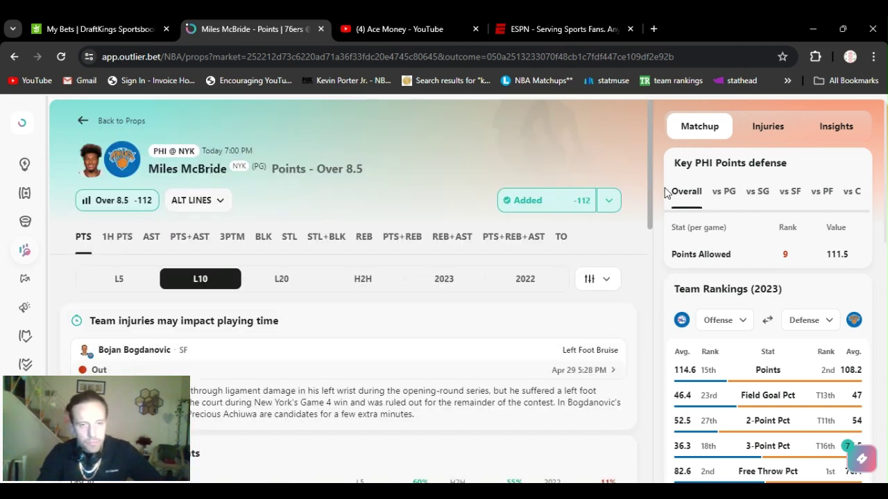
mouse_move(666, 208)
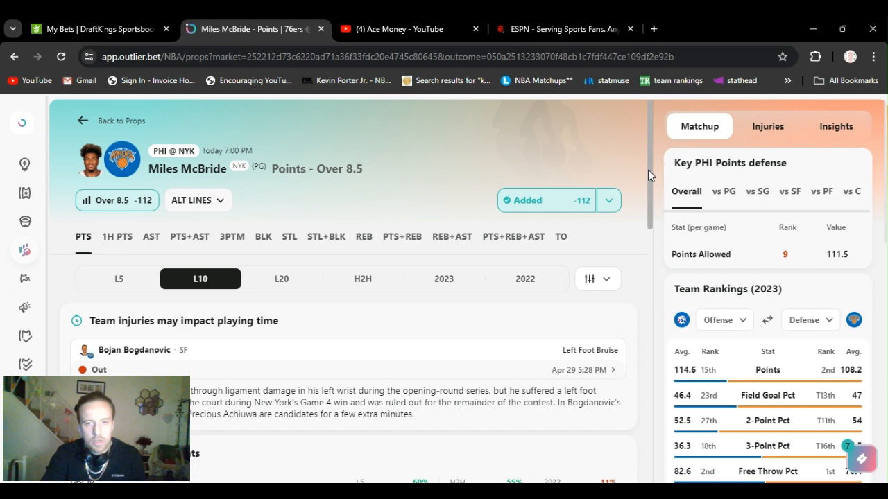
scroll("down", 3)
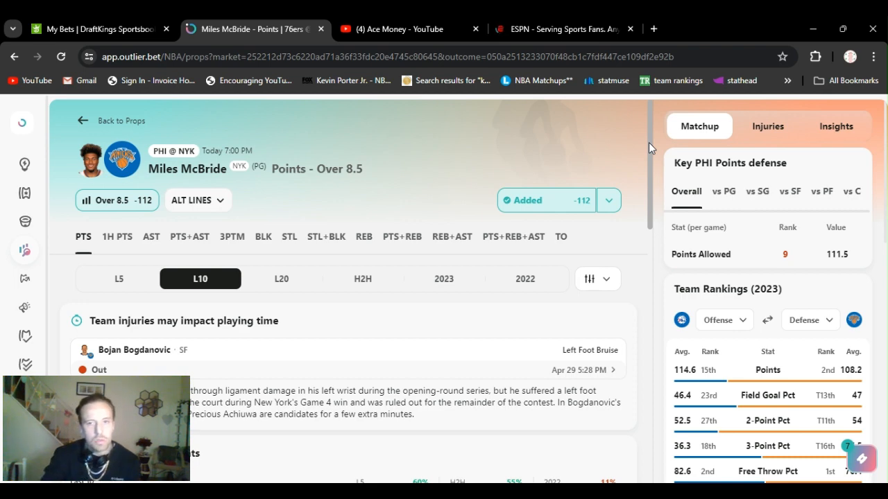
scroll("down", 3)
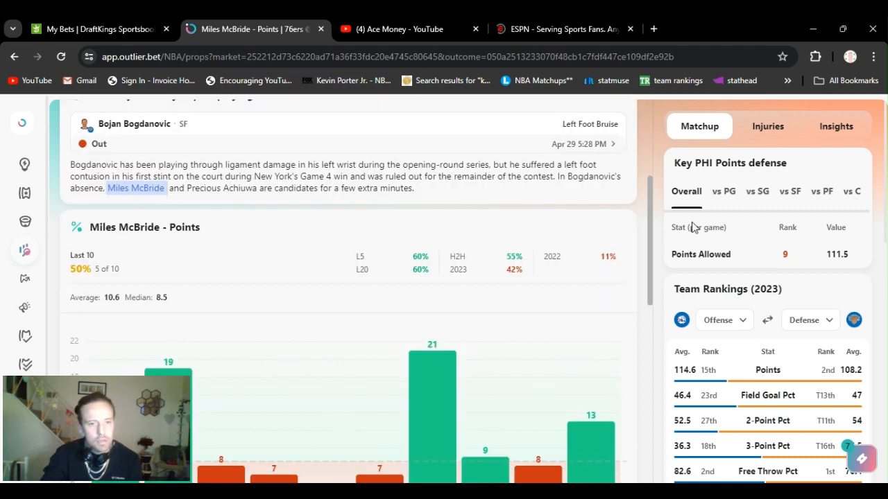
scroll("down", 3)
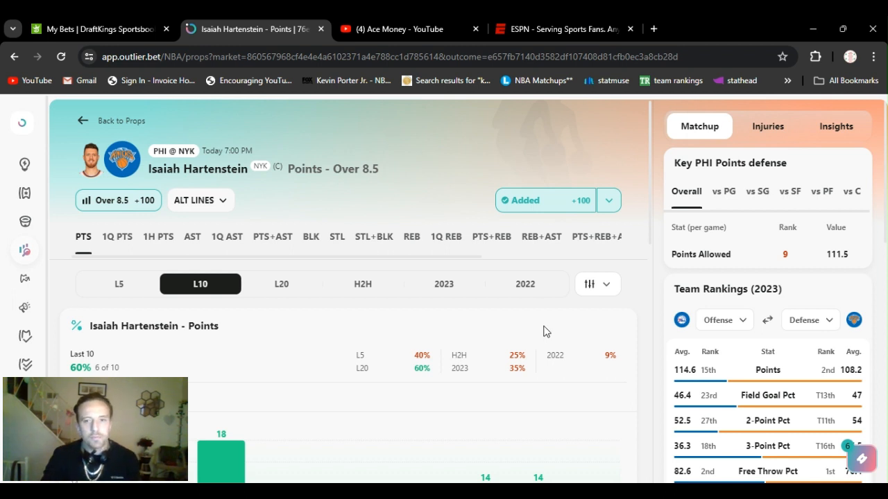
mouse_move(655, 159)
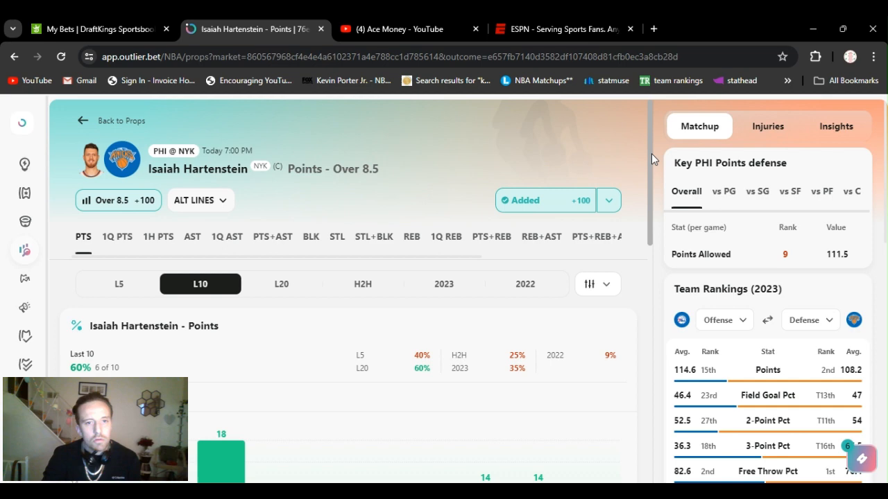
scroll("down", 3)
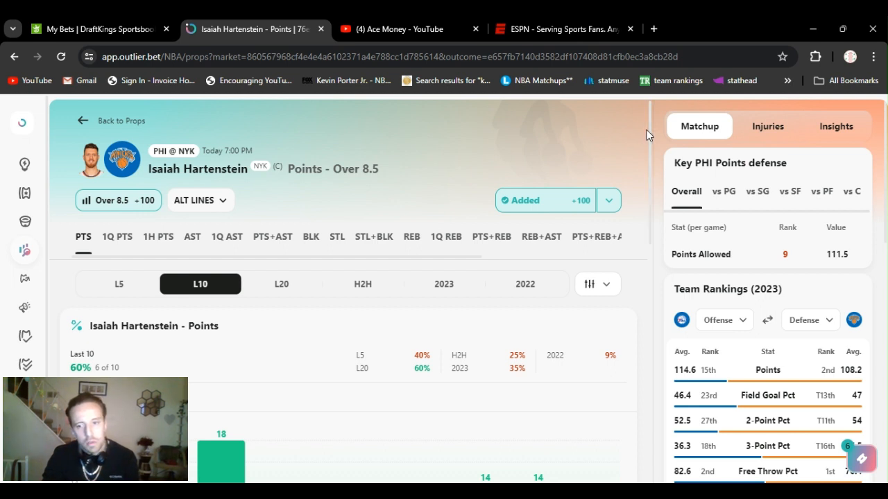
mouse_move(601, 142)
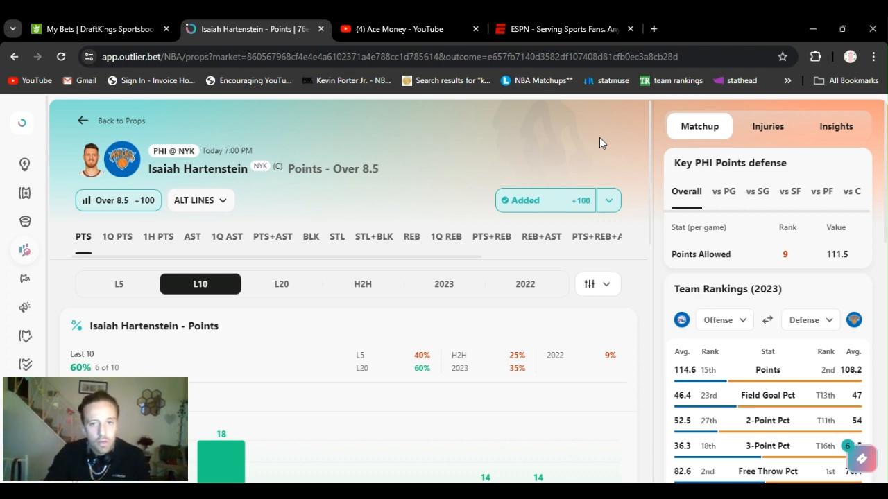
mouse_move(467, 156)
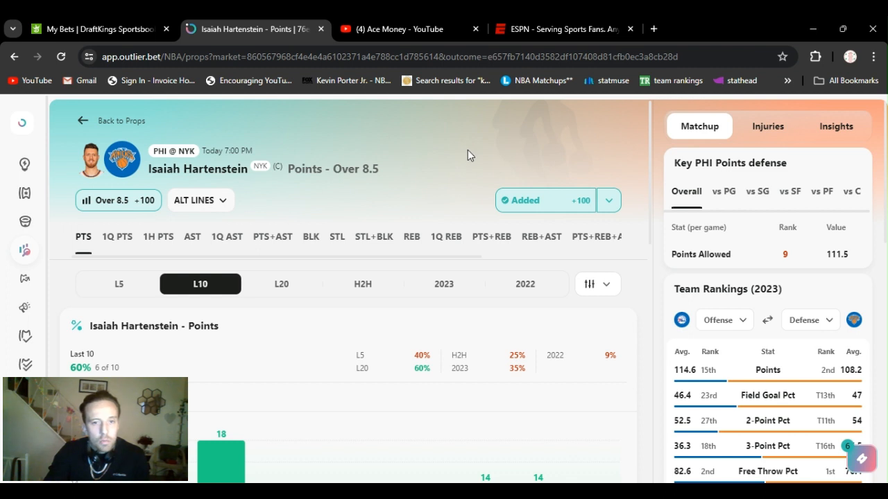
mouse_move(322, 200)
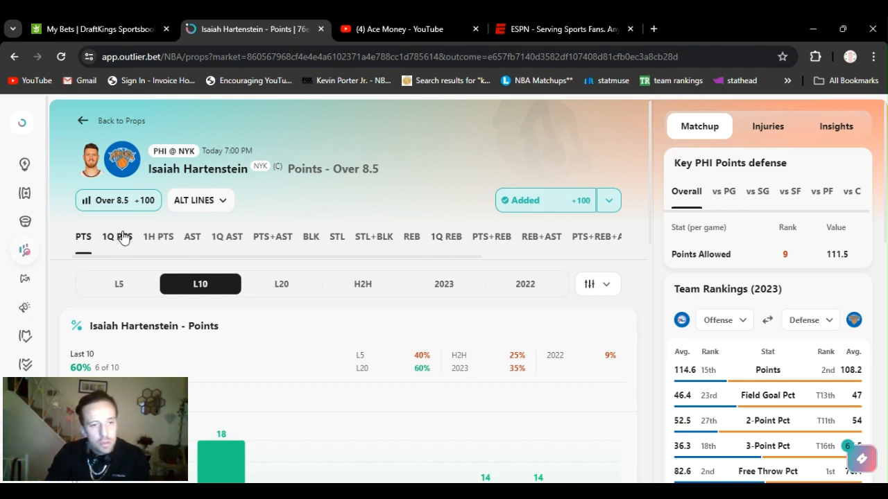
Switch Hartenstein's prop to 1Q PTS, showing 1st Quarter Points Over 2.5 at +152.
left_click(116, 235)
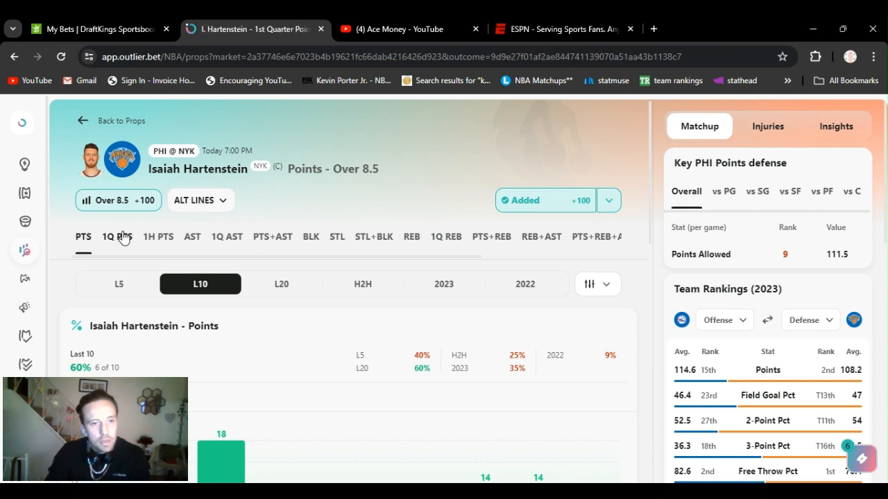
left_click(117, 235)
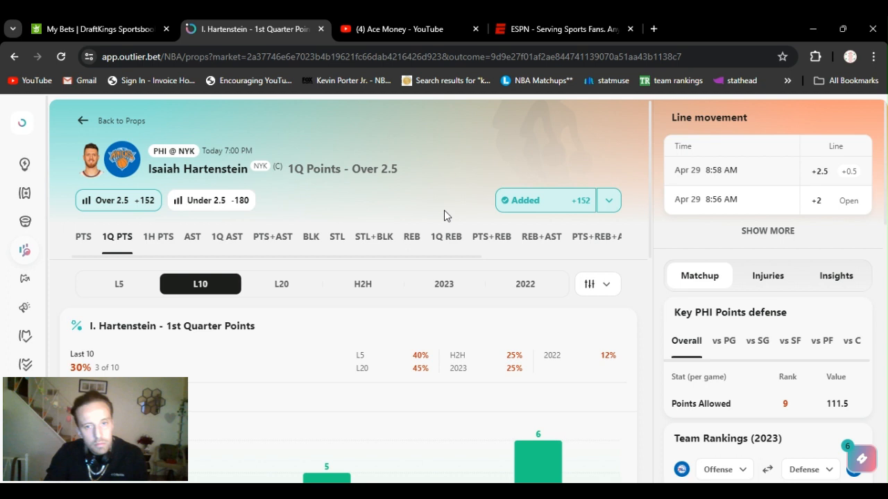
mouse_move(394, 215)
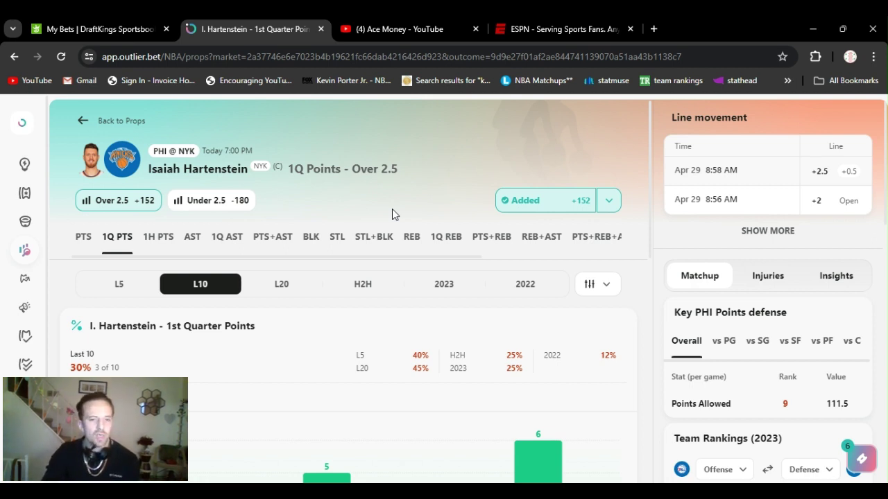
mouse_move(506, 114)
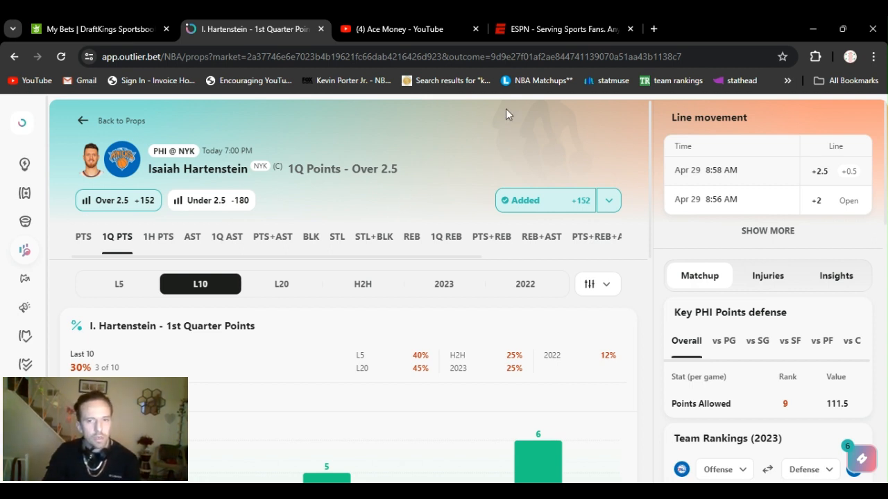
mouse_move(599, 137)
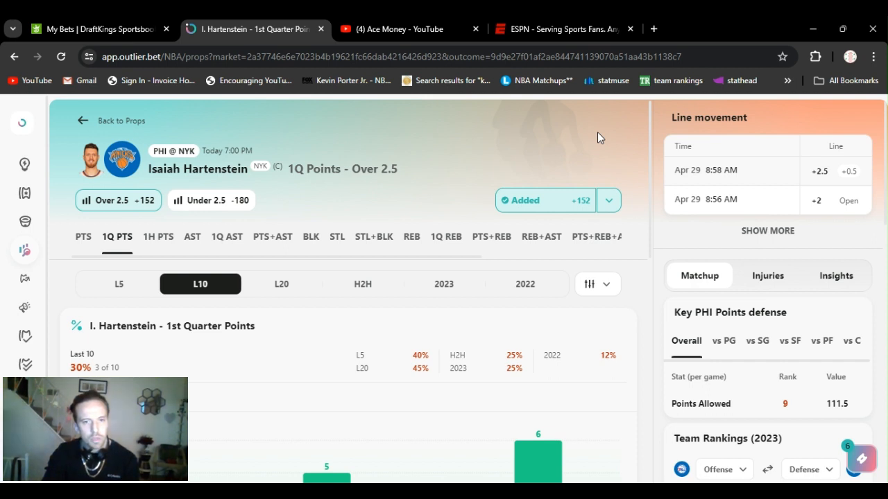
mouse_move(436, 234)
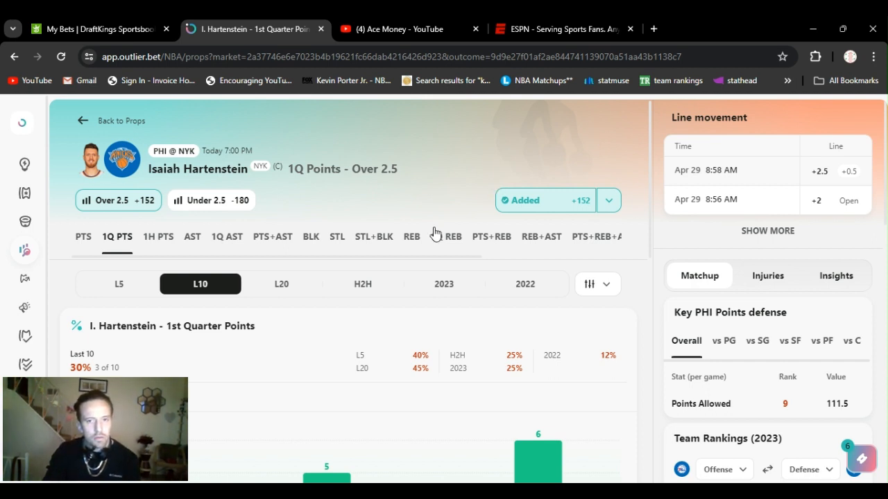
mouse_move(319, 250)
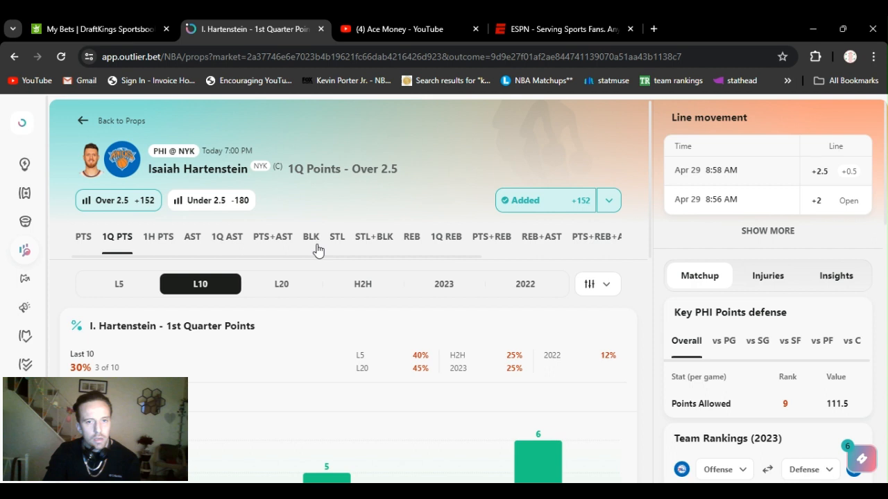
mouse_move(560, 214)
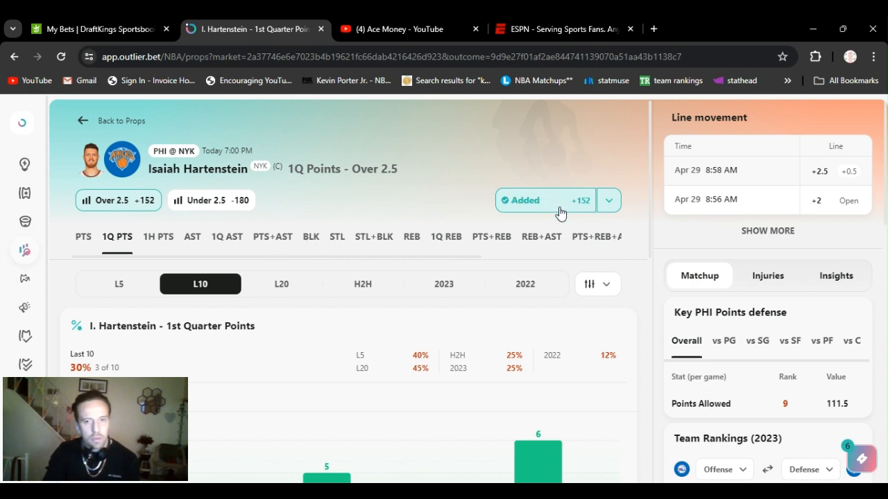
mouse_move(264, 256)
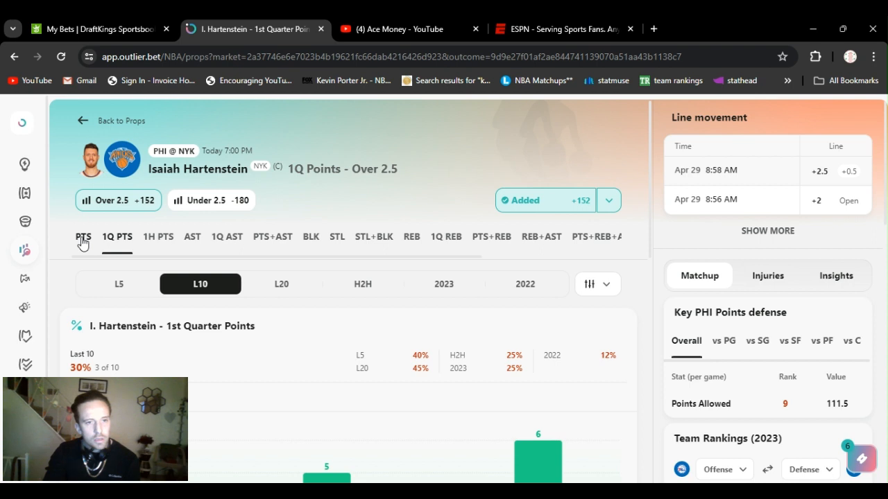
Switch Hartenstein's prop back to full-game PTS, Points Over 8.5.
left_click(83, 236)
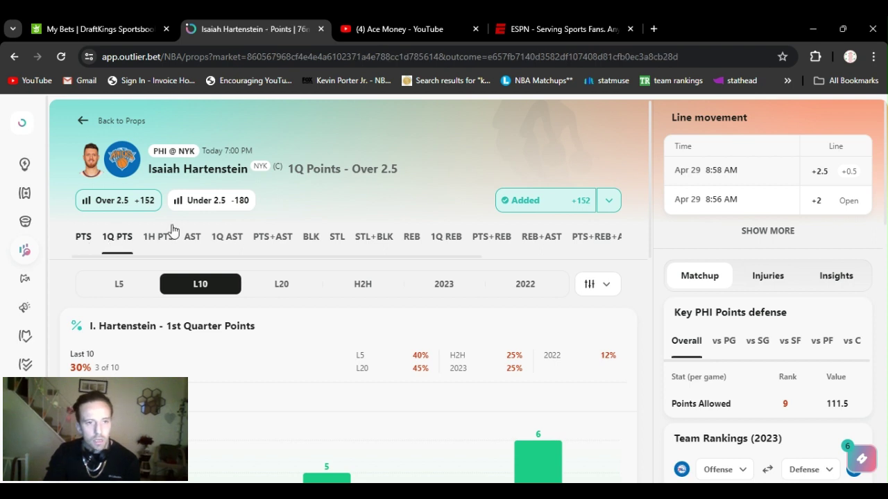
left_click(83, 236)
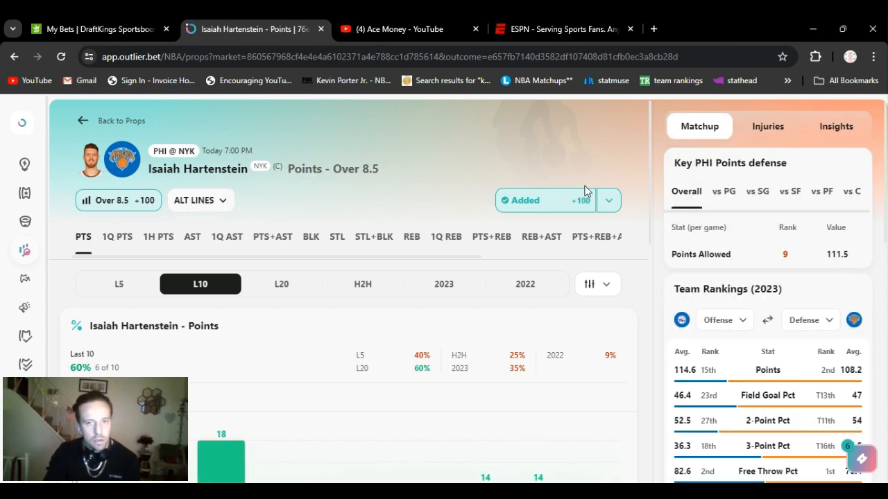
mouse_move(624, 149)
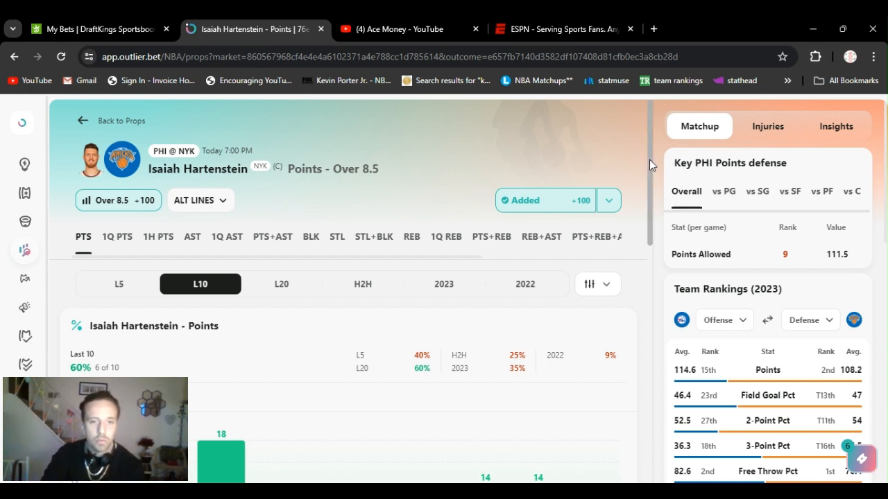
mouse_move(641, 252)
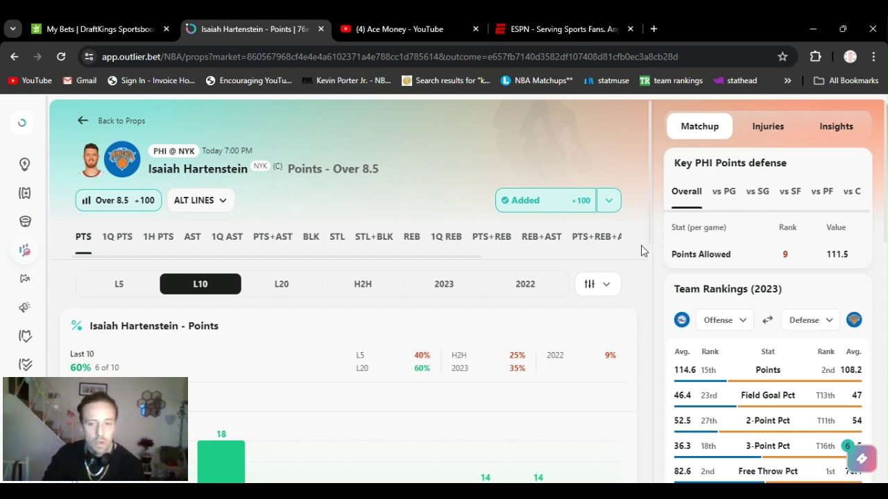
mouse_move(500, 455)
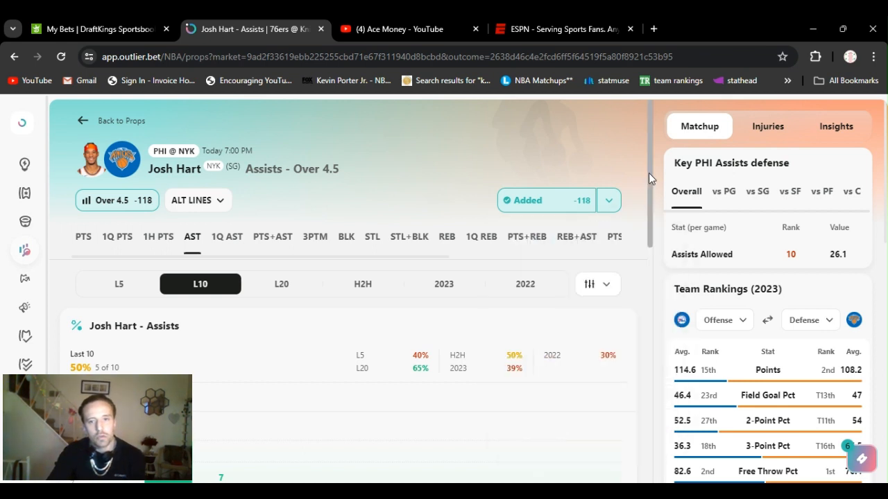
left_click(608, 200)
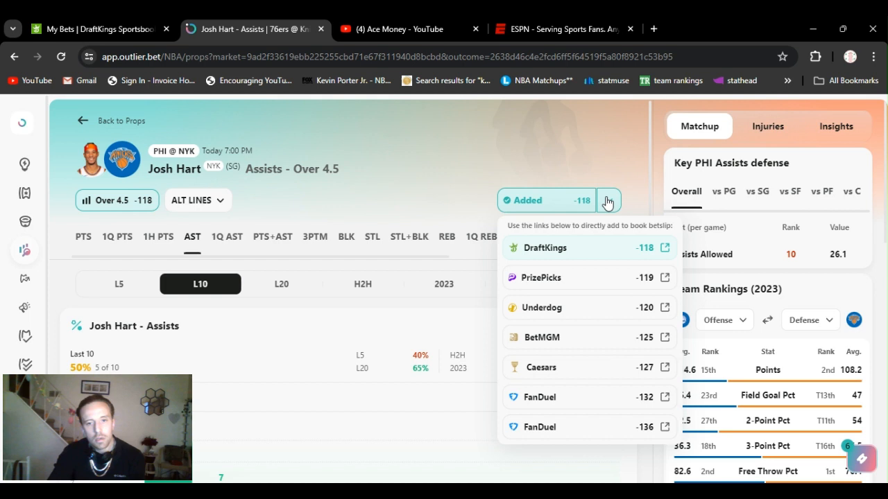
left_click(607, 200)
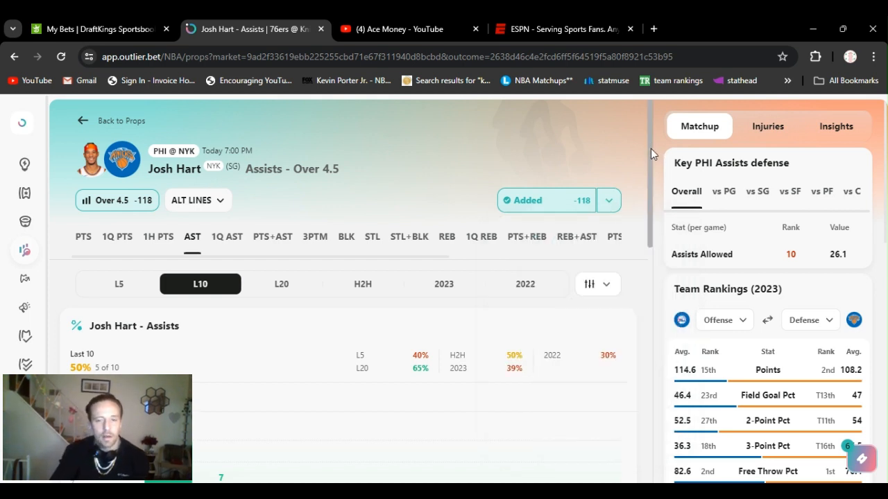
scroll("down", 3)
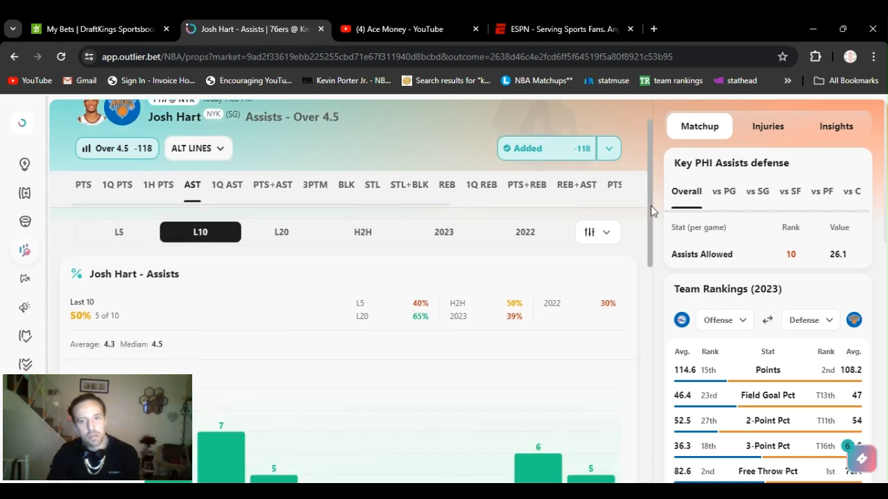
scroll("down", 3)
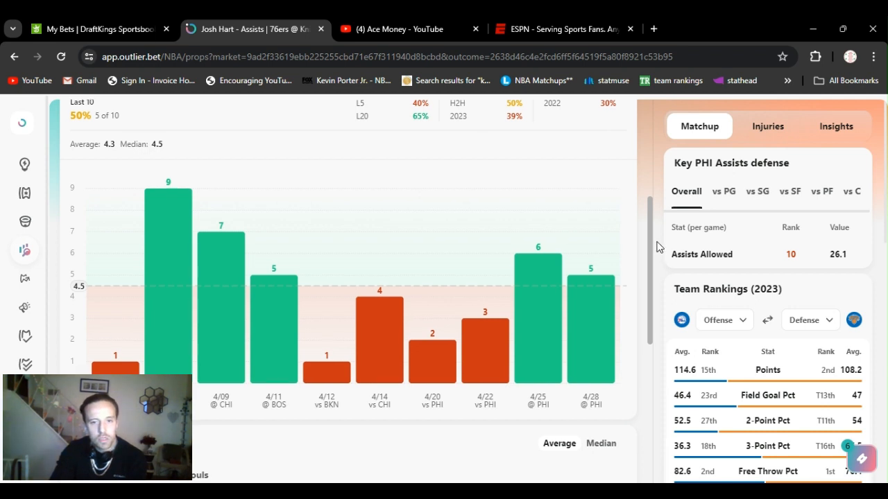
scroll("up", 3)
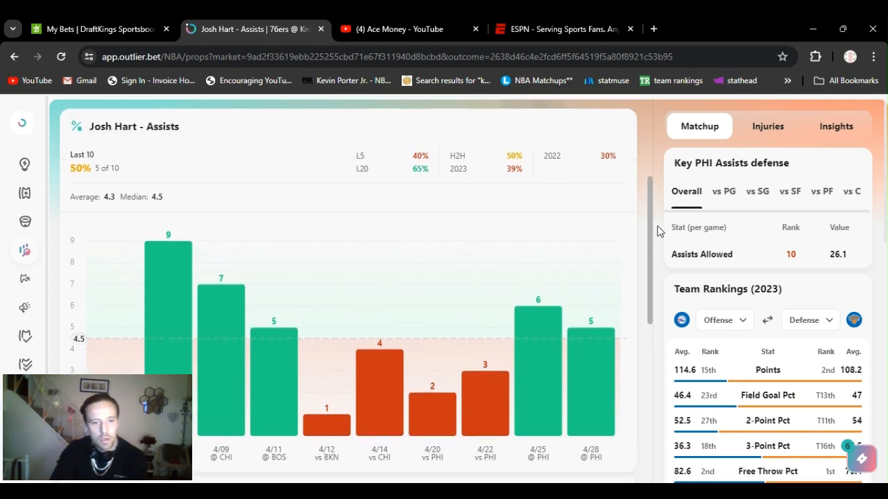
scroll("up", 3)
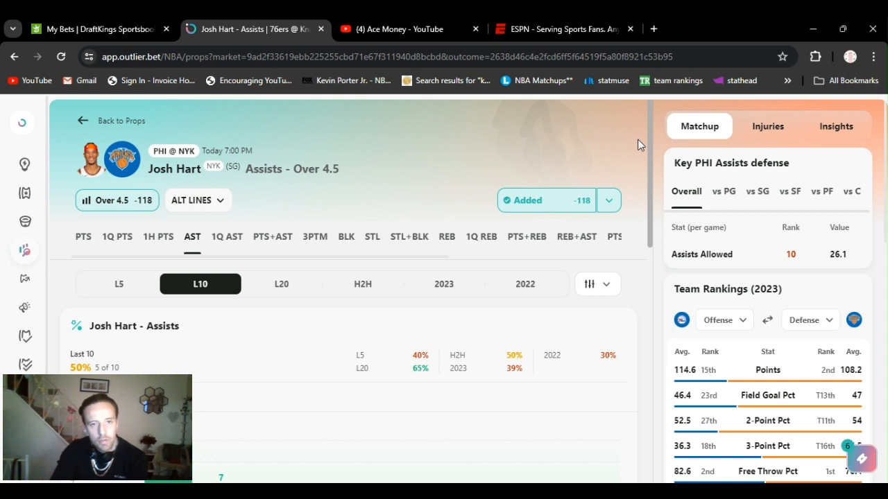
mouse_move(640, 138)
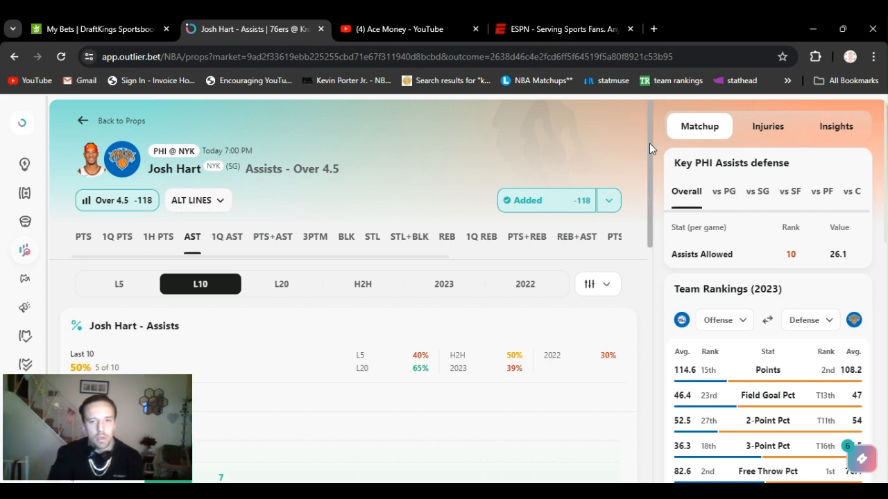
scroll("down", 3)
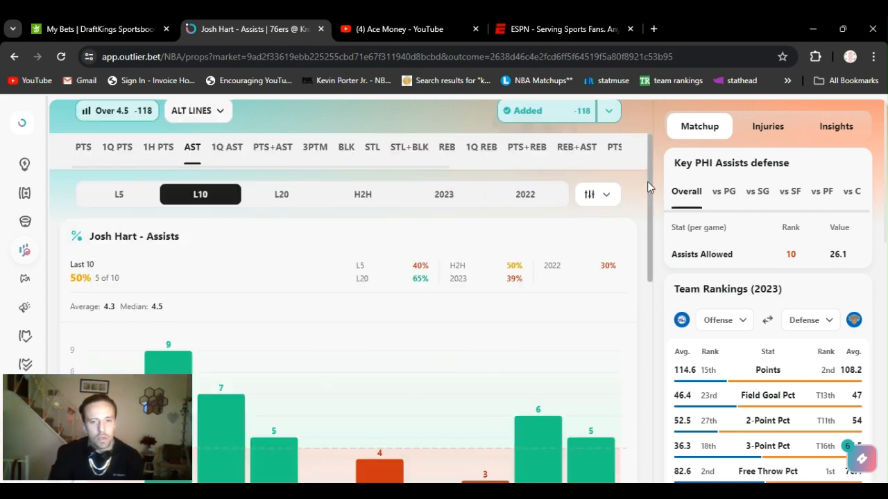
scroll("down", 3)
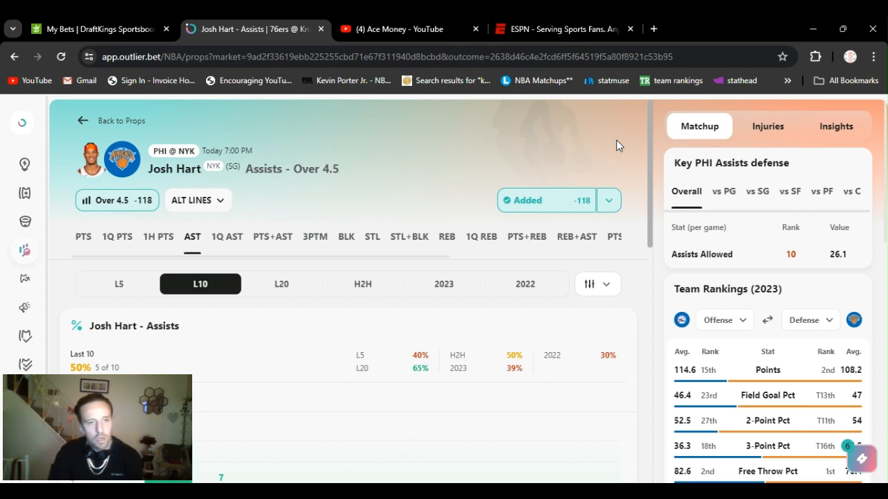
mouse_move(657, 148)
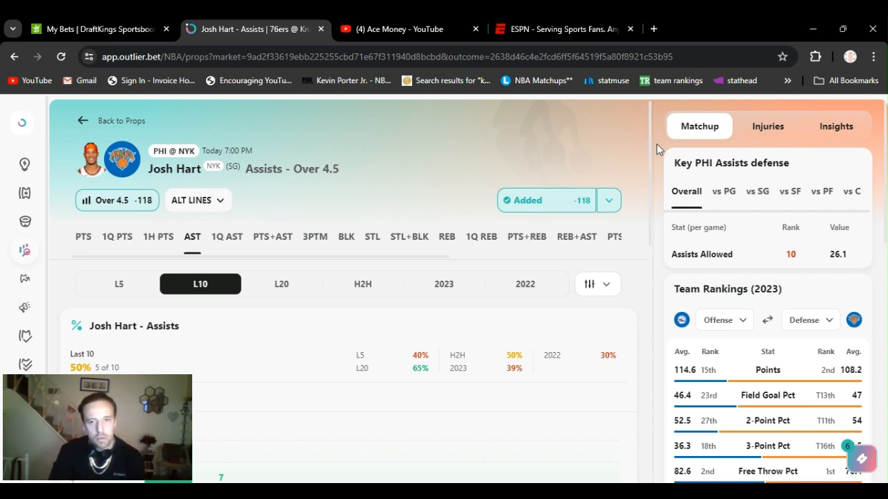
scroll("down", 3)
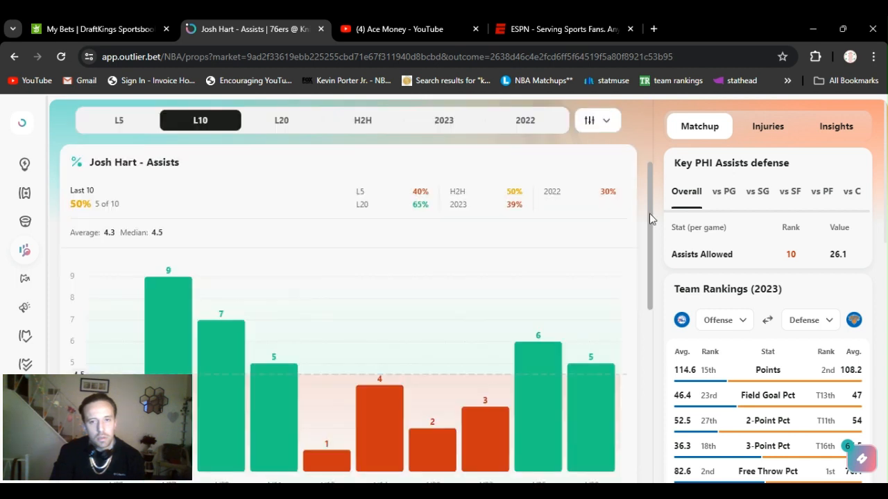
scroll("down", 3)
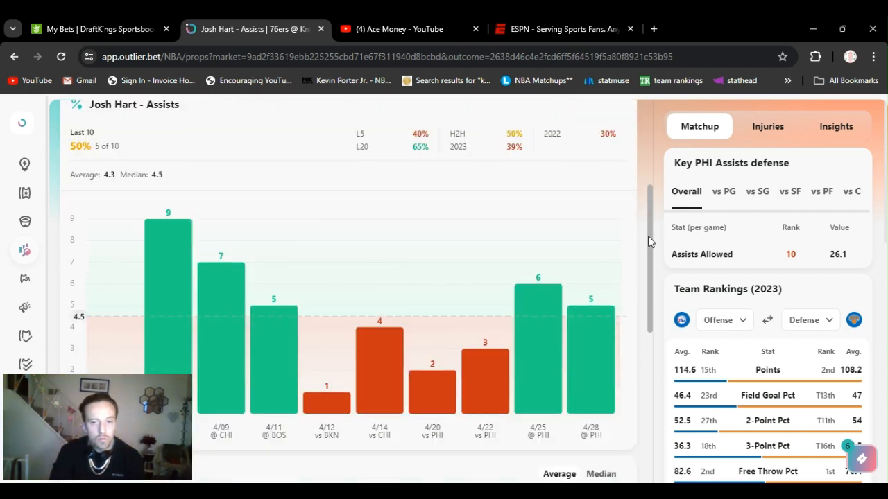
scroll("up", 3)
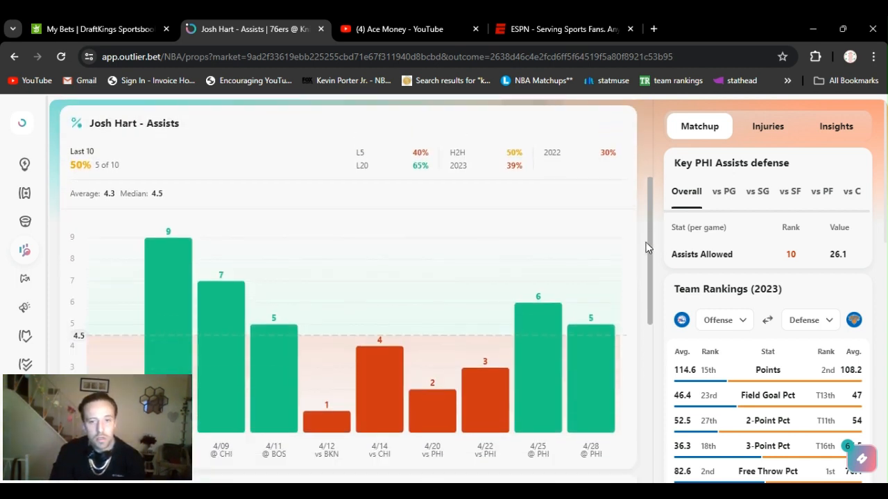
scroll("down", 3)
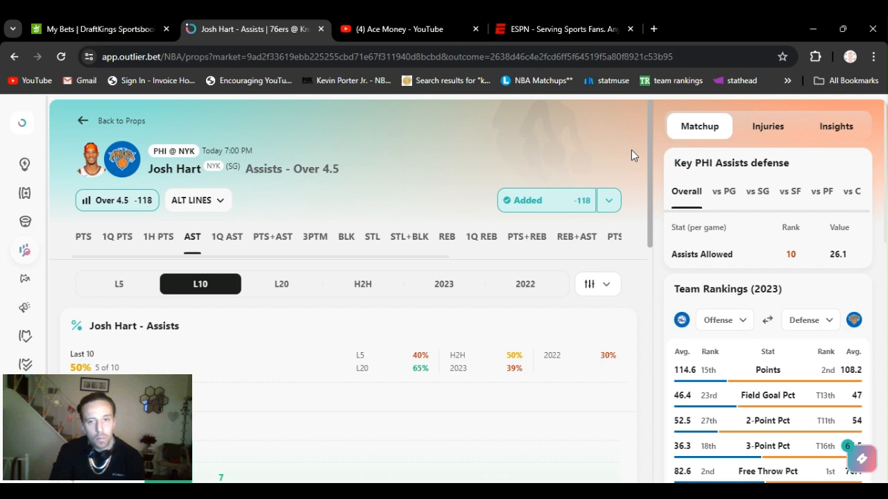
mouse_move(603, 133)
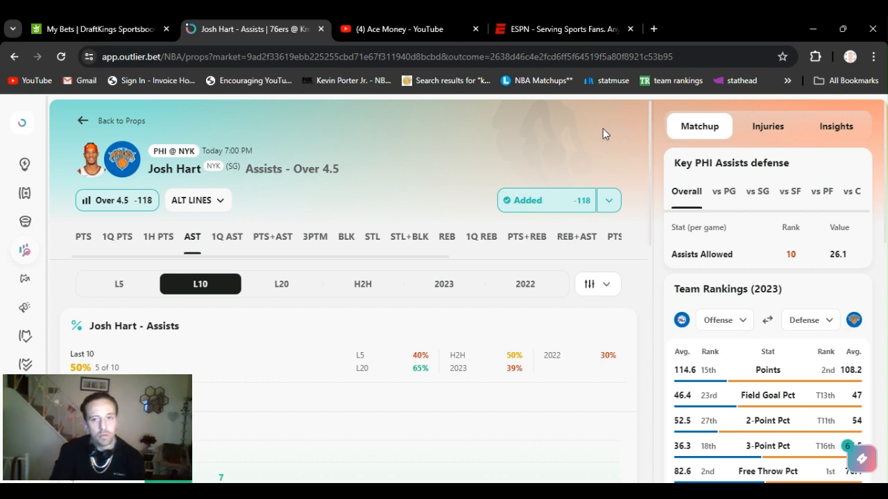
mouse_move(583, 154)
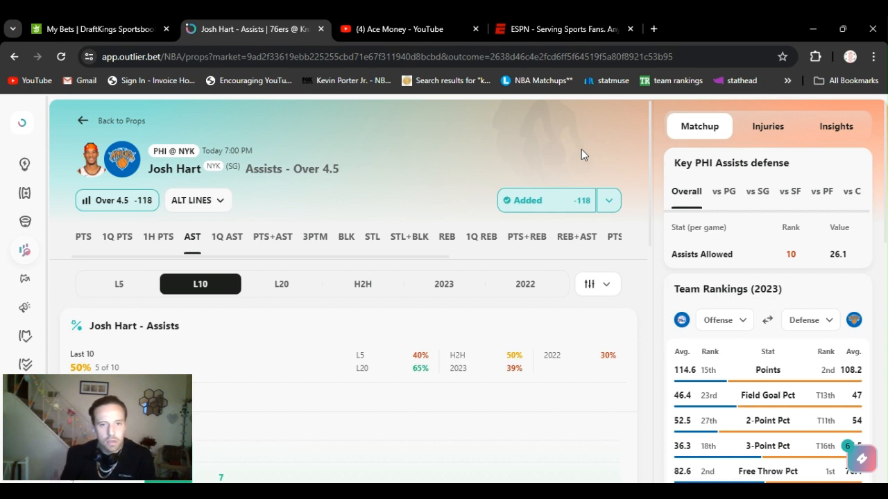
mouse_move(507, 405)
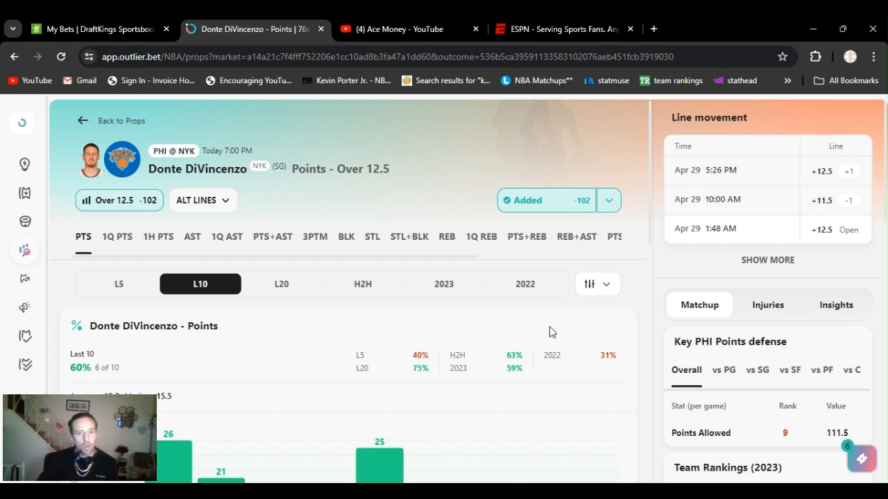
mouse_move(540, 149)
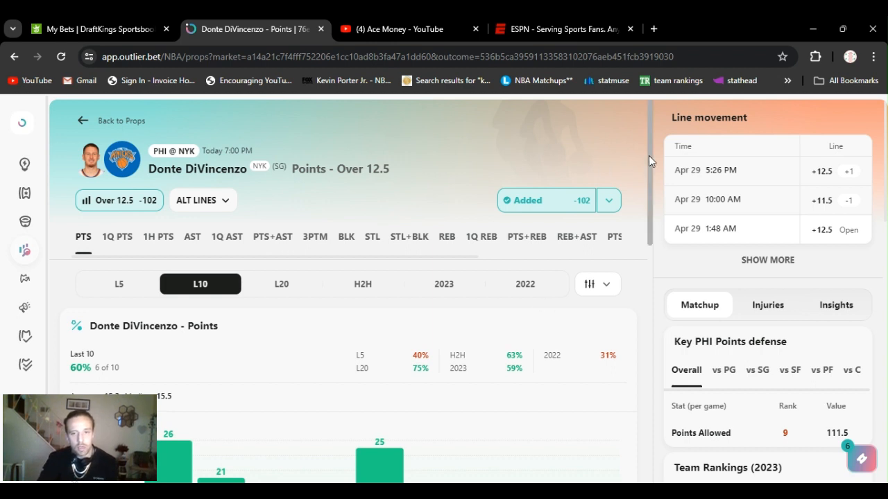
Scroll DiVincenzo's L10 scoring chart and line movement, then return to the top.
scroll("down", 3)
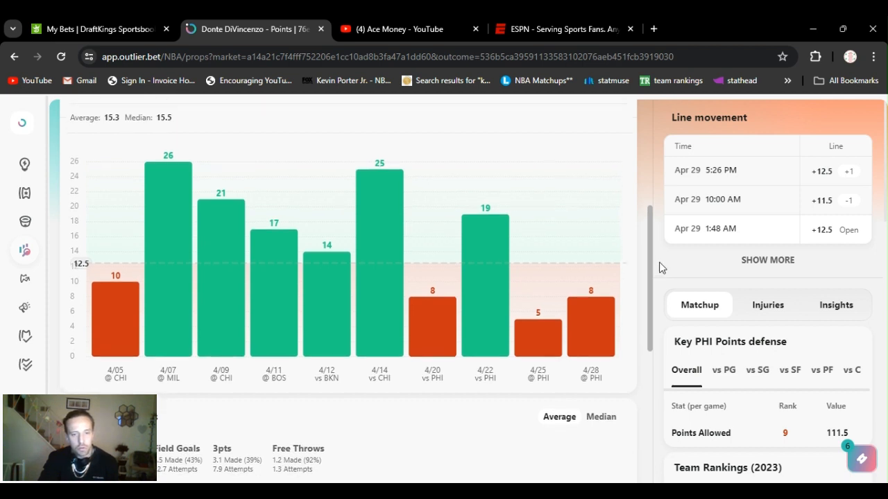
scroll("up", 3)
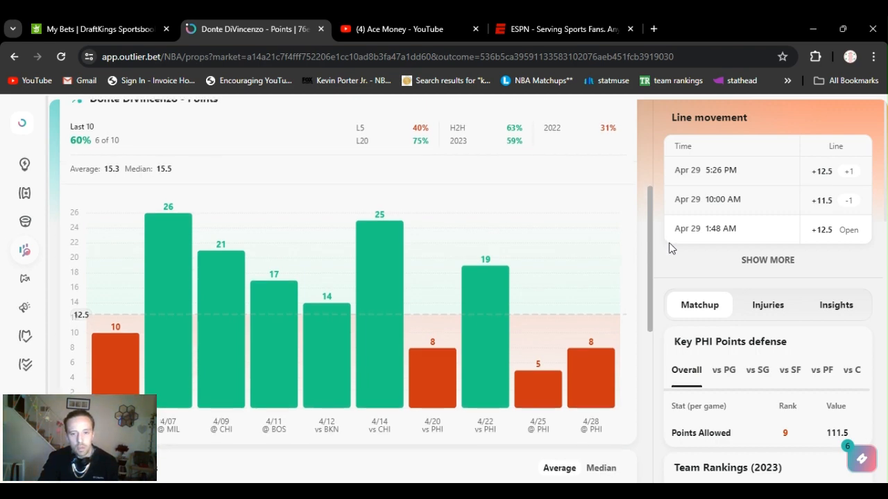
scroll("up", 3)
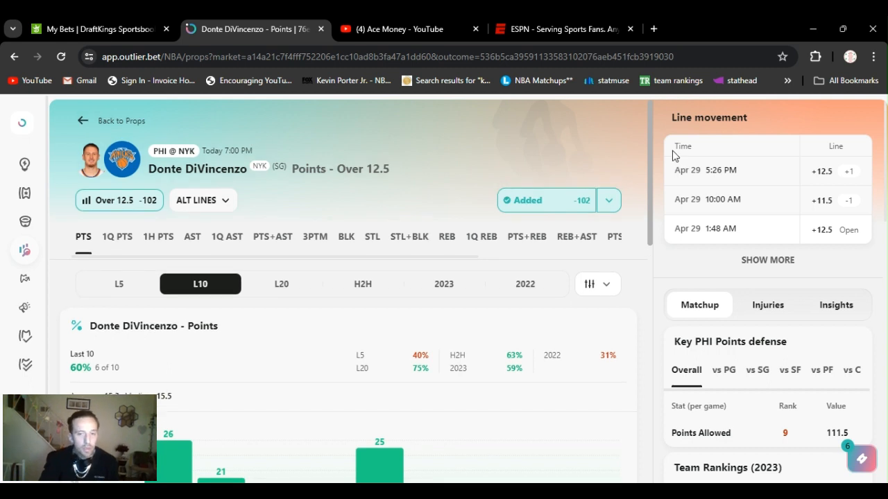
mouse_move(668, 147)
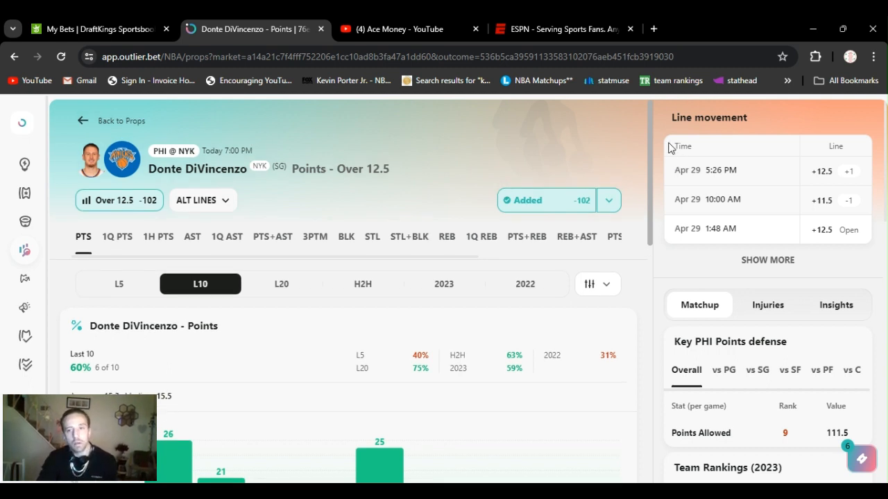
mouse_move(666, 136)
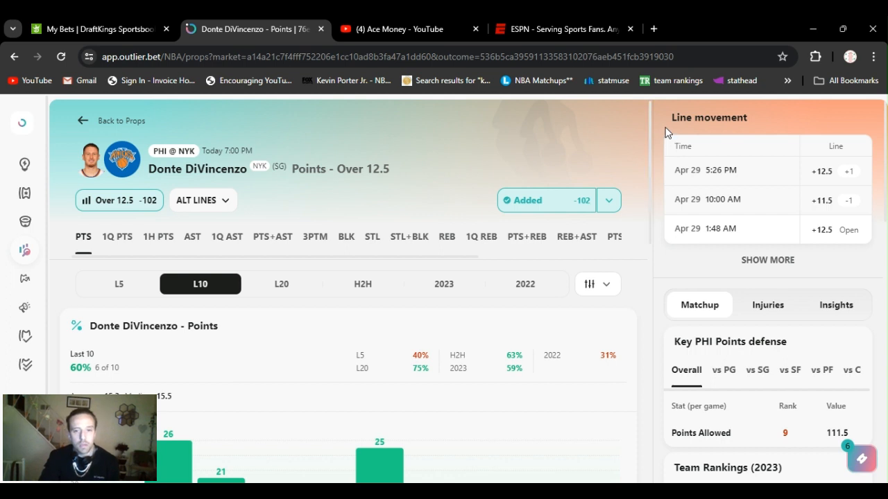
mouse_move(580, 138)
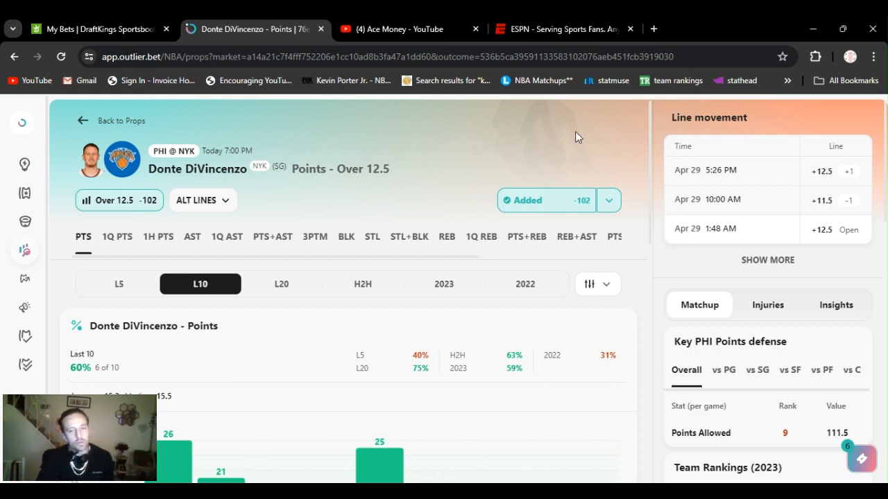
mouse_move(524, 430)
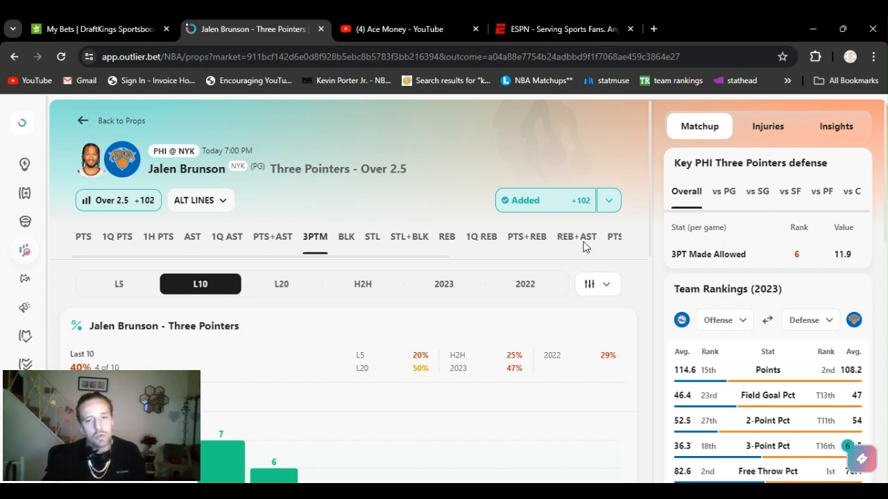
Compare sportsbook odds for Brunson Over 2.5 threes via the Added dropdown, then scroll his L10 chart.
left_click(608, 199)
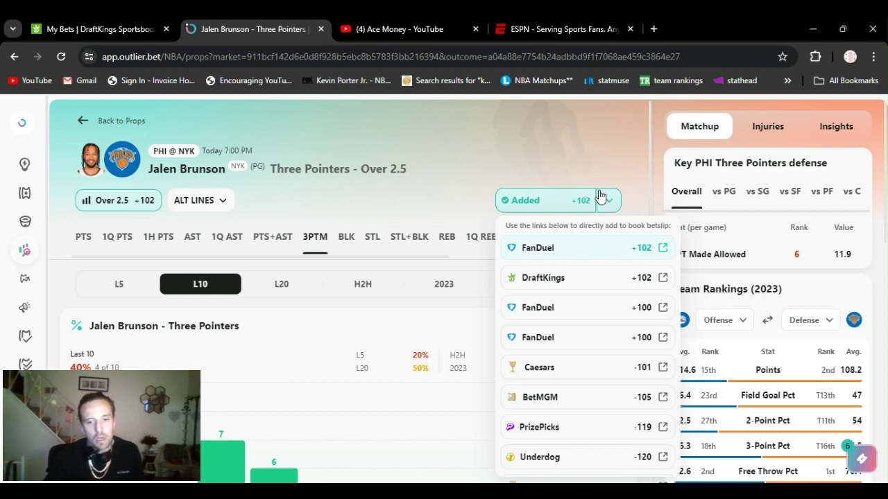
mouse_move(610, 228)
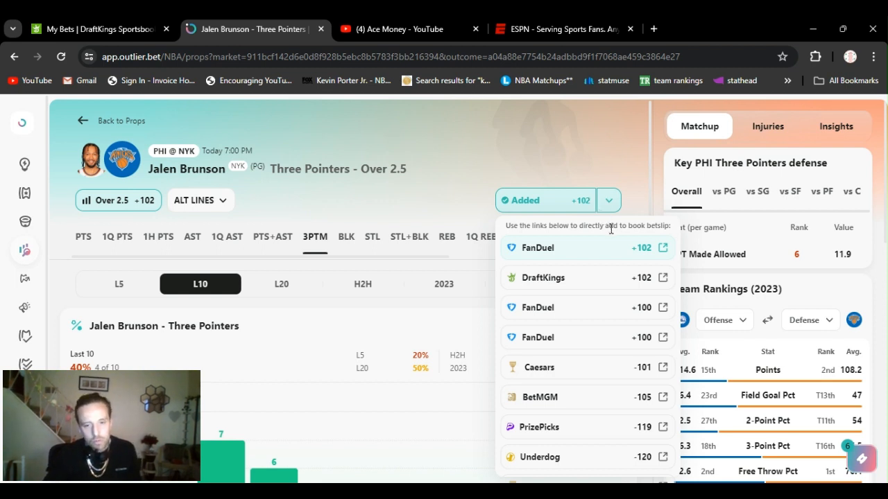
left_click(622, 181)
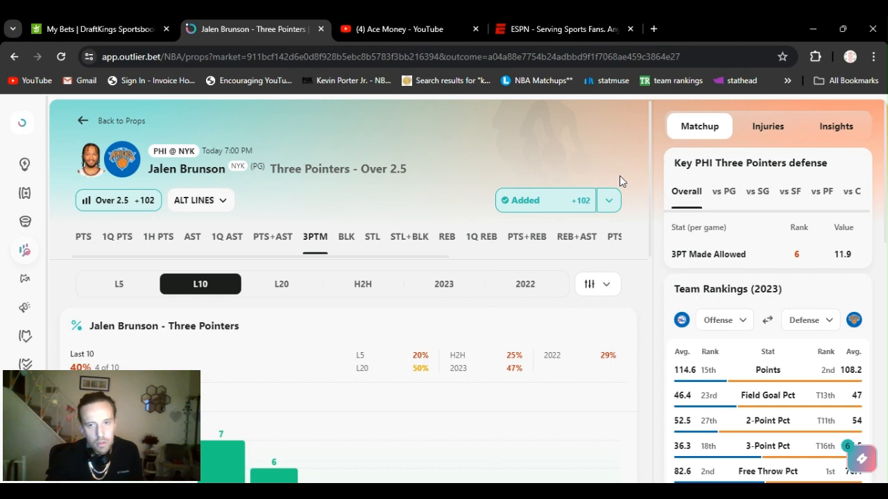
scroll("down", 3)
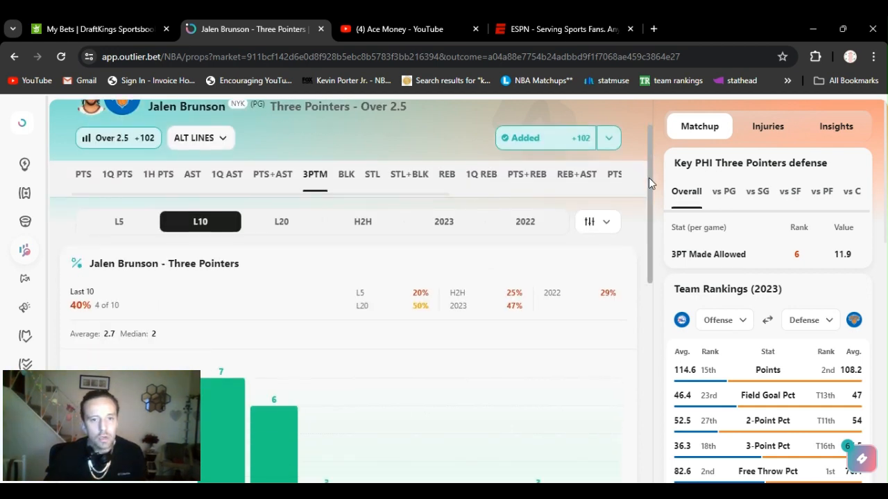
scroll("down", 3)
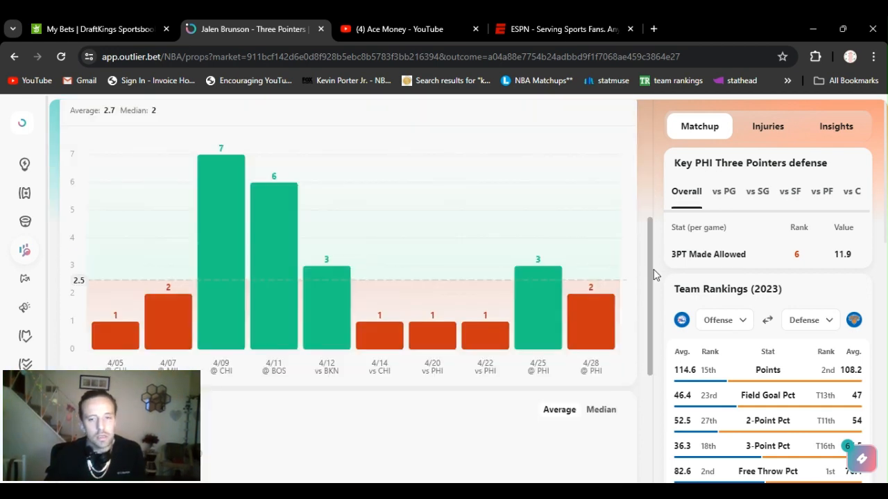
scroll("up", 3)
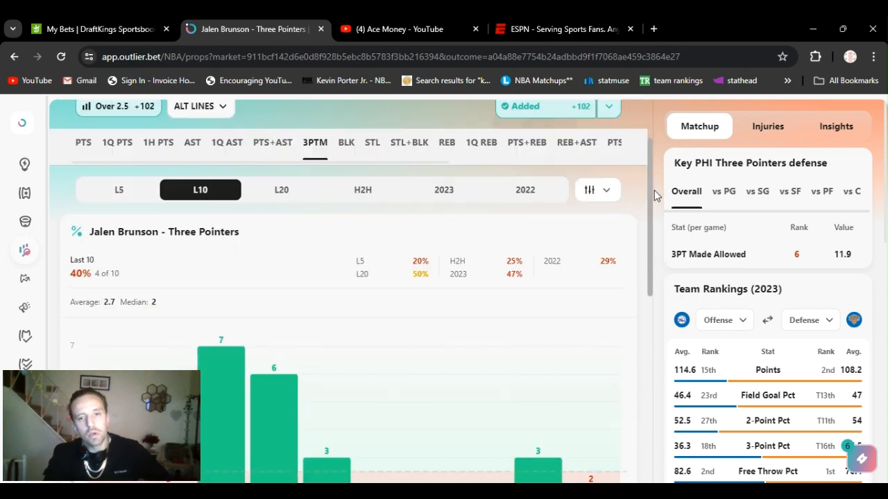